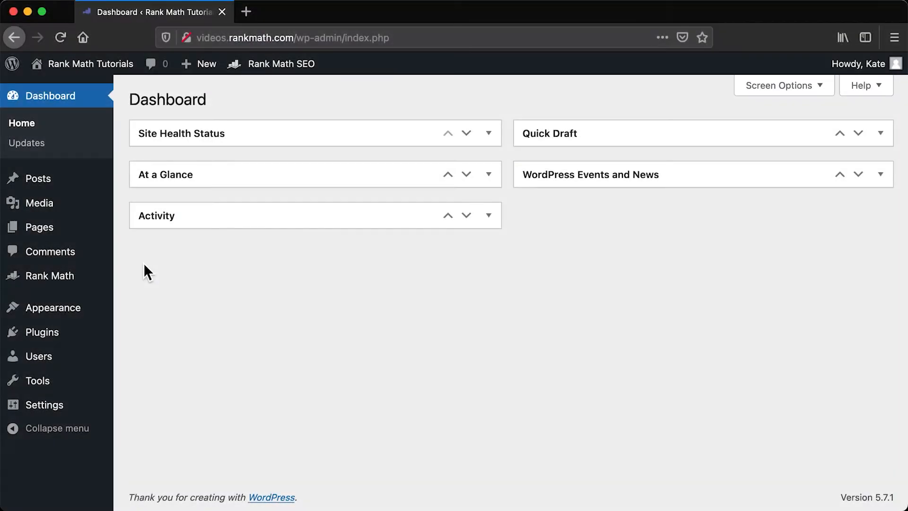
pyautogui.moveTo(161, 297)
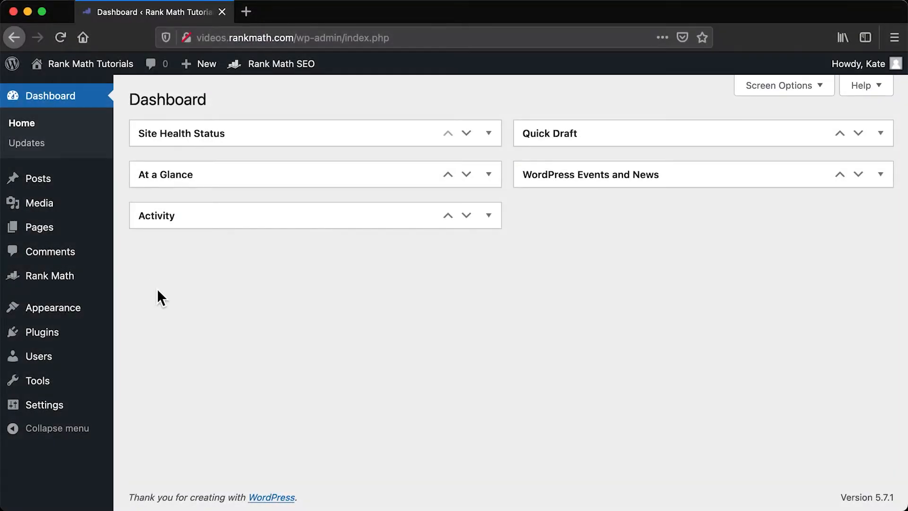
pyautogui.moveTo(50, 275)
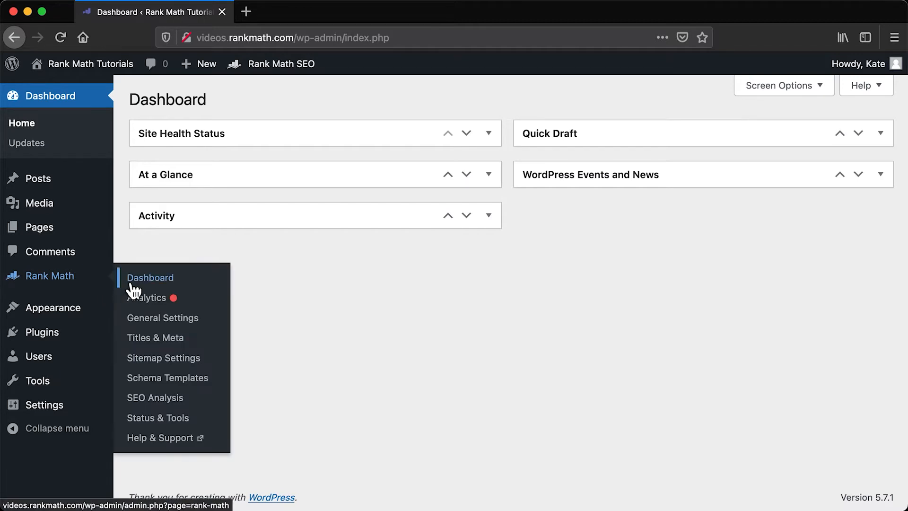
# Reach Rank Math's General Settings from the WordPress admin dashboard
pyautogui.click(151, 277)
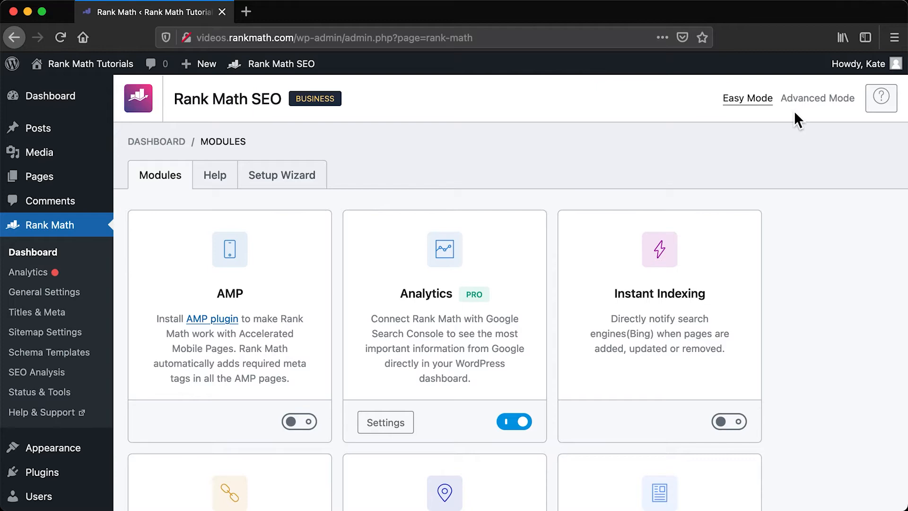
pyautogui.click(817, 97)
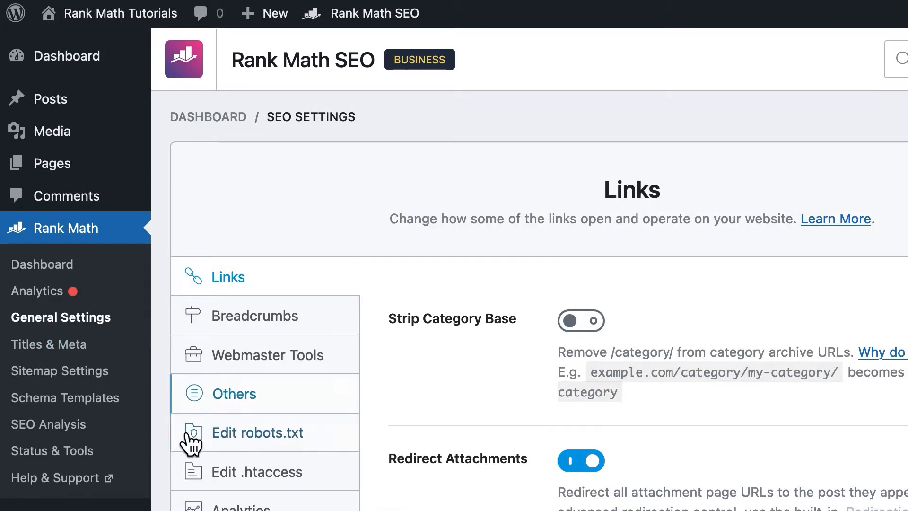
# Start the robots.txt rules with User-agent: *, replacing the googlebot, bingbot names
pyautogui.click(257, 432)
pyautogui.write('U')
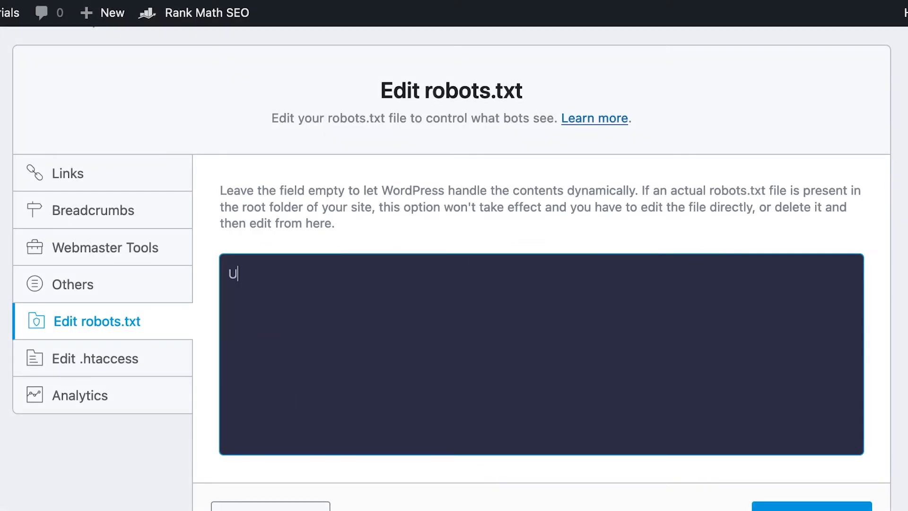
pyautogui.write('ser-agent')
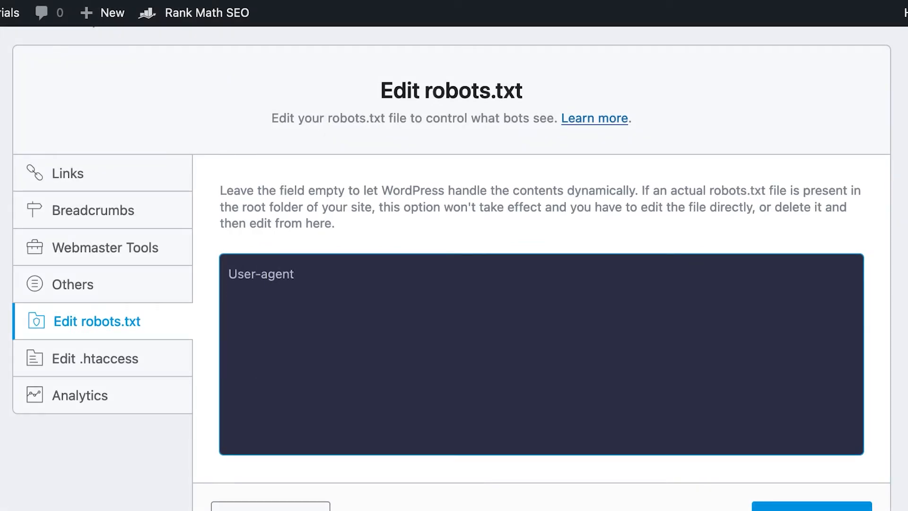
pyautogui.write(': googlebo')
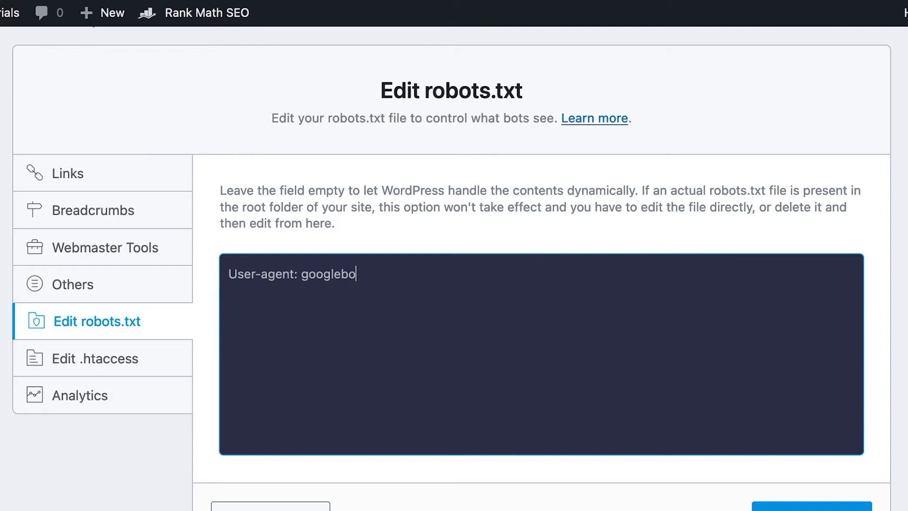
pyautogui.write('t, bingb')
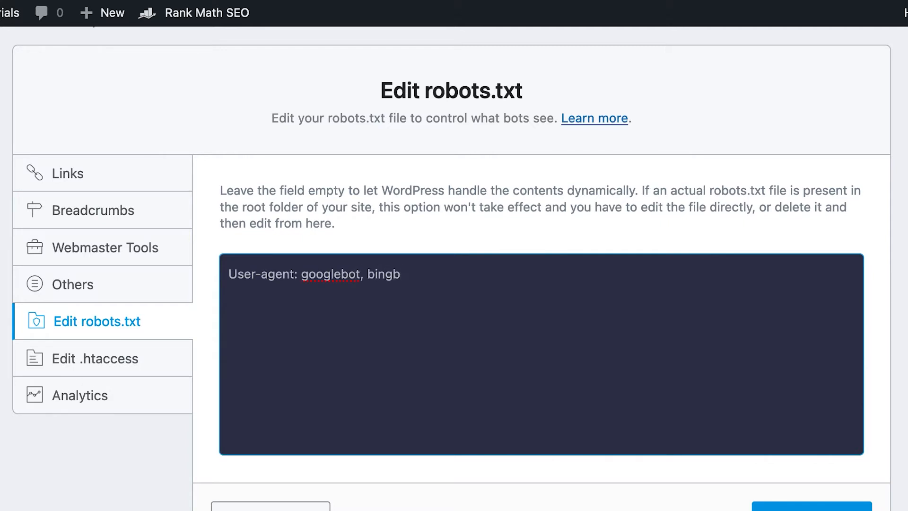
pyautogui.write('ot')
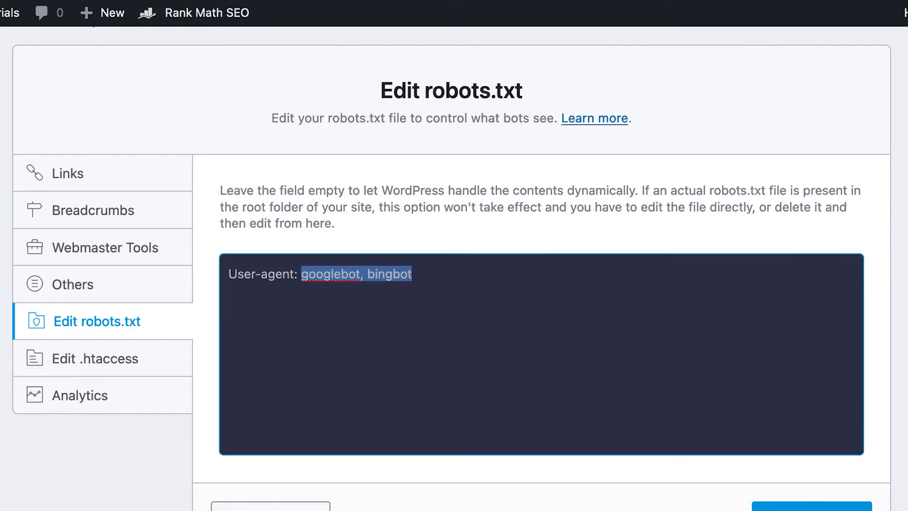
pyautogui.write('*')
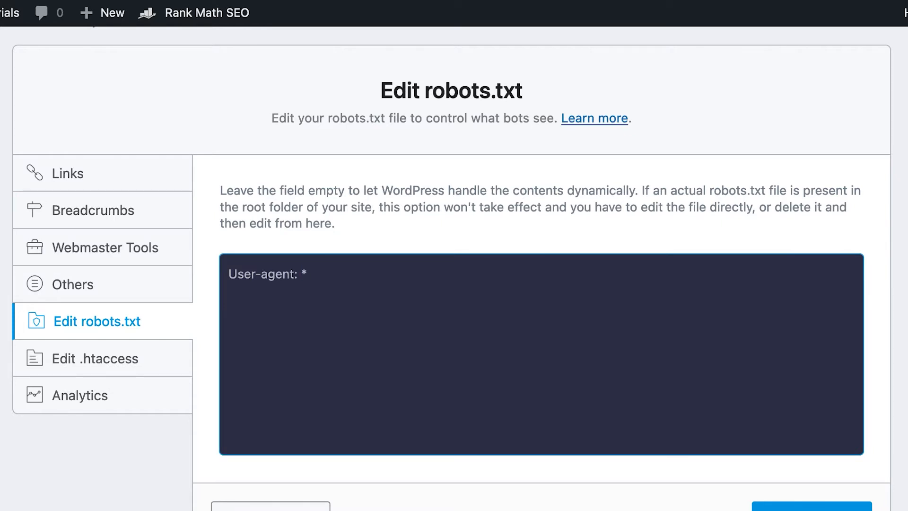
# Add the rule Disallow: /directory-example/
pyautogui.write('Disal')
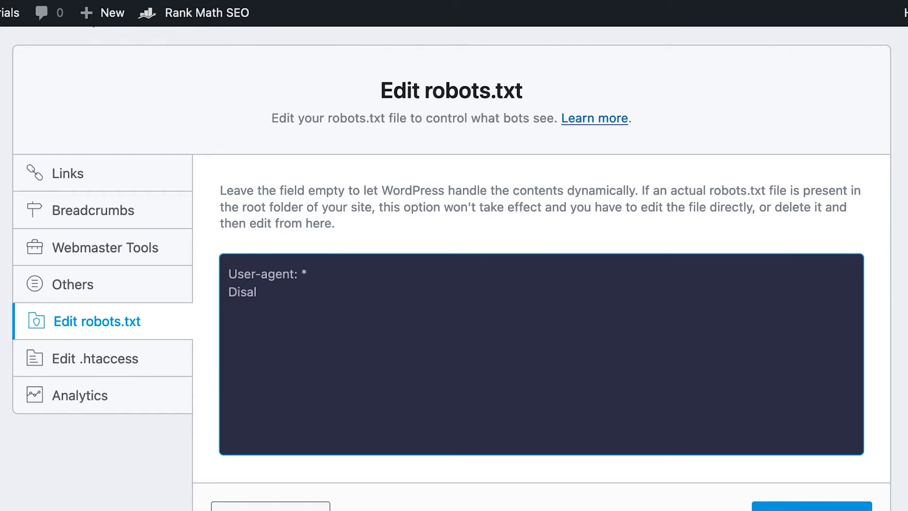
pyautogui.write('low:')
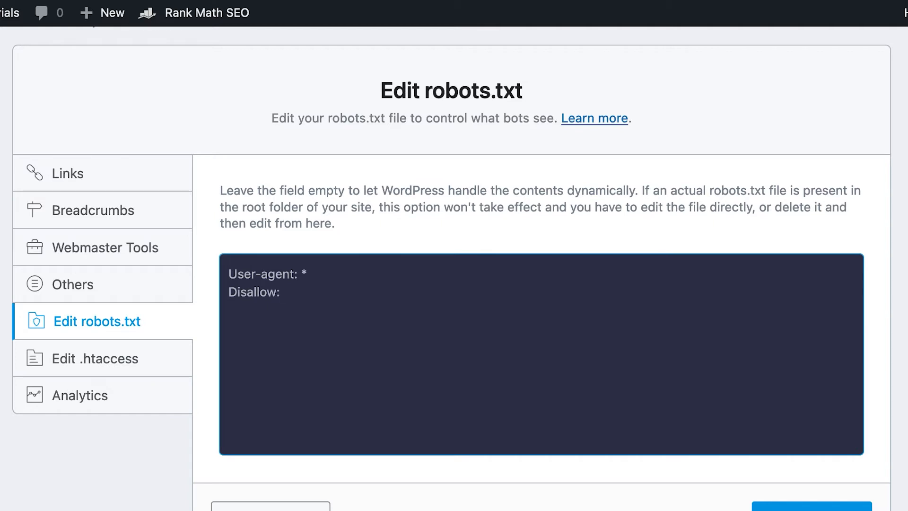
pyautogui.write('/dire')
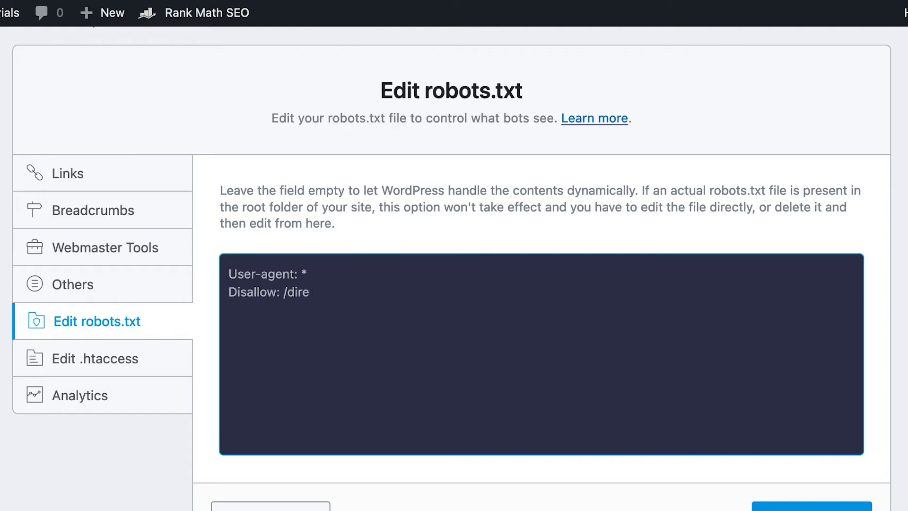
pyautogui.write('ctor')
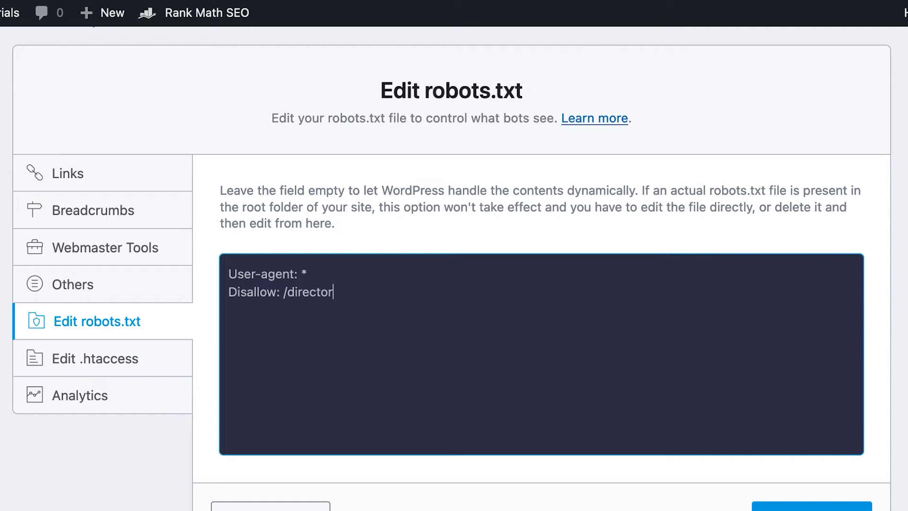
pyautogui.write('y-exa')
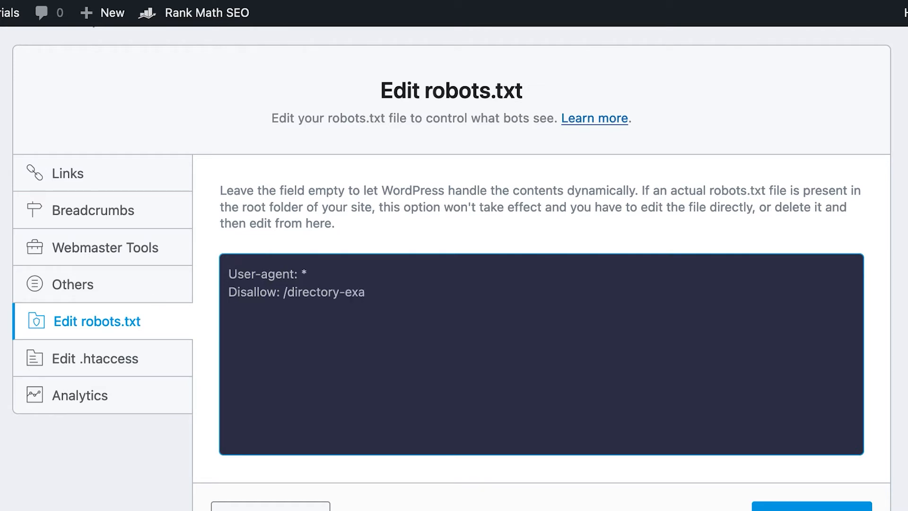
pyautogui.write('mple/')
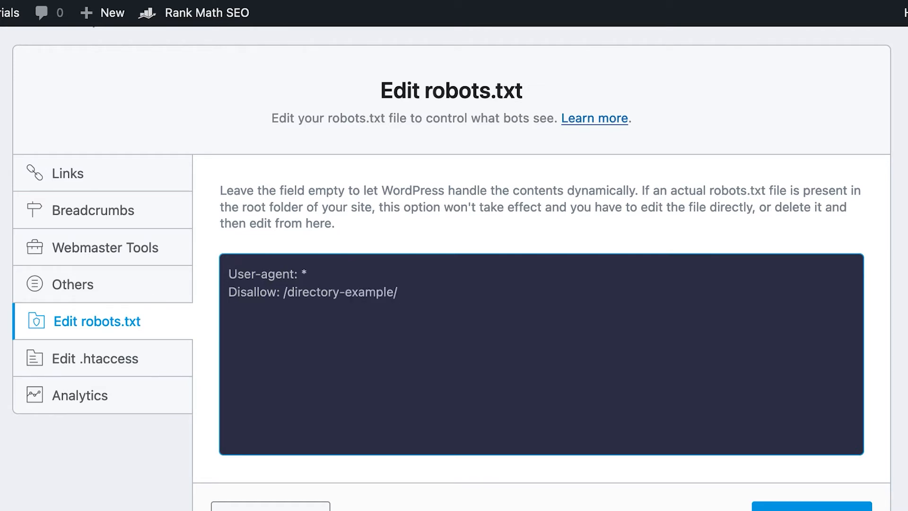
# Add Allow: /directory-example/exception beneath the Disallow rule
pyautogui.write('Allow')
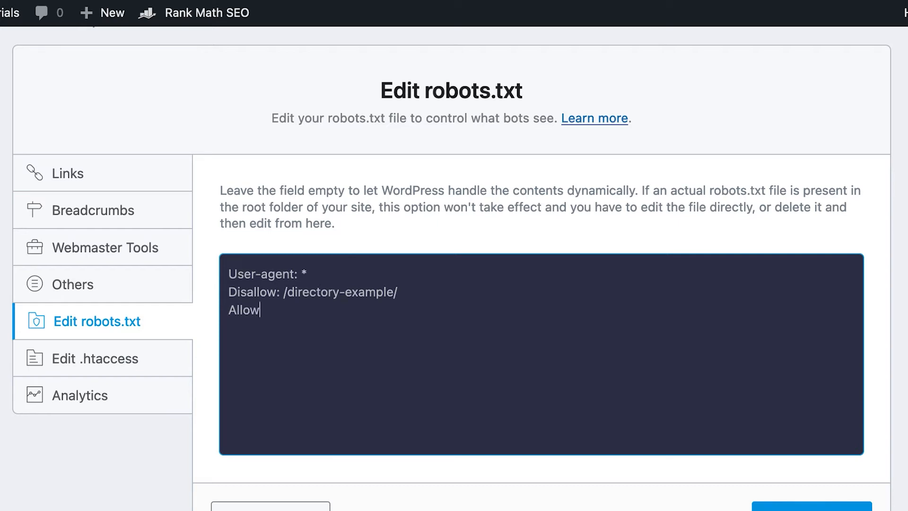
pyautogui.write(': /directo')
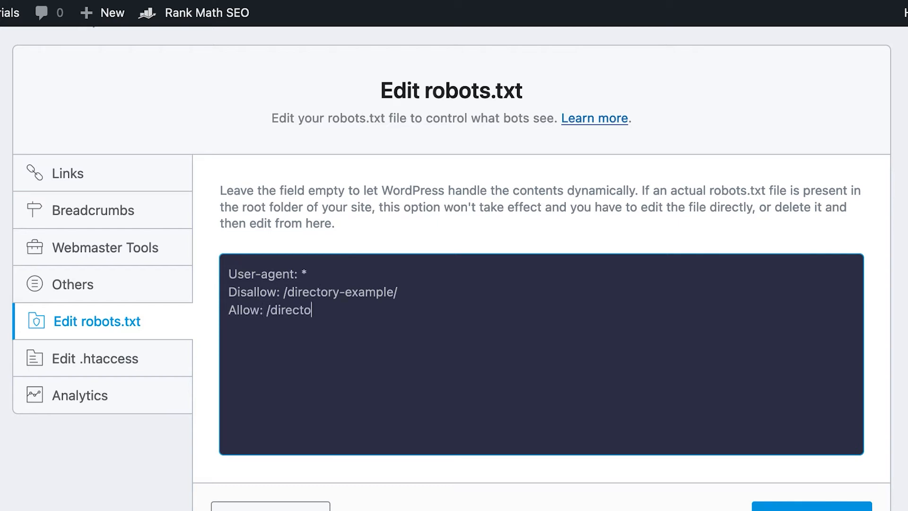
pyautogui.write('ry-example/')
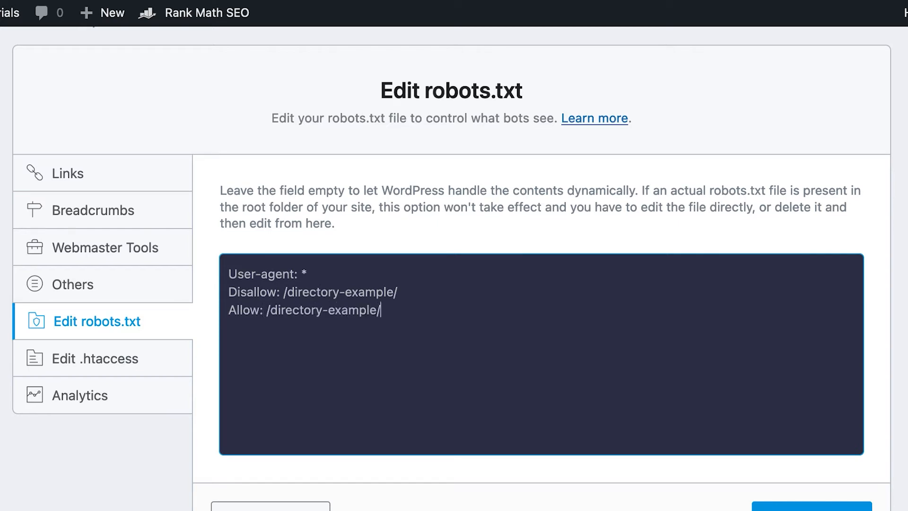
pyautogui.write('exception')
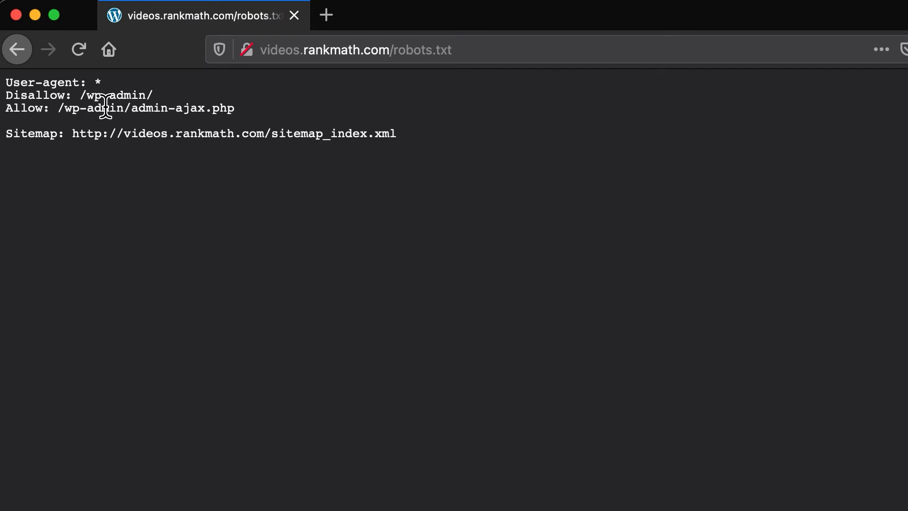
# View the site's live robots.txt, still showing default wp-admin rules and sitemap
pyautogui.doubleClick(115, 95)
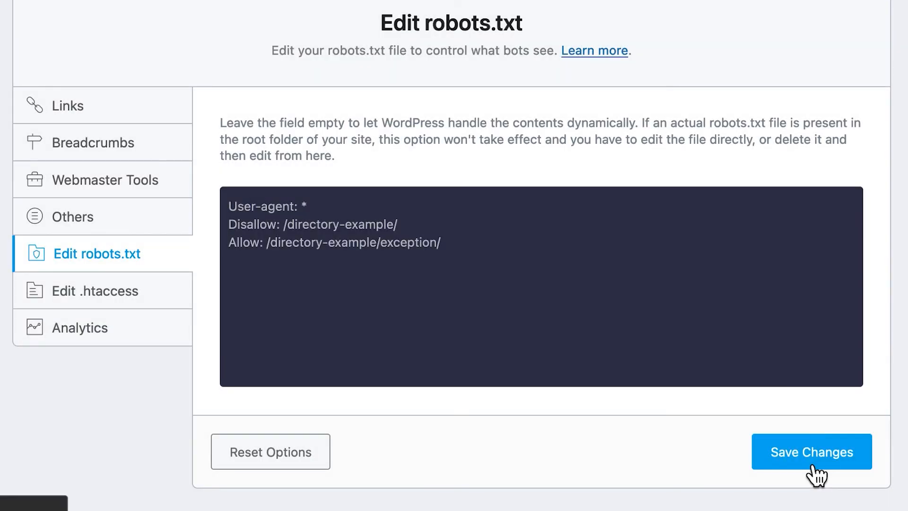
# Save the robots.txt rules ending with Allow: /directory-example/exception/
pyautogui.click(631, 11)
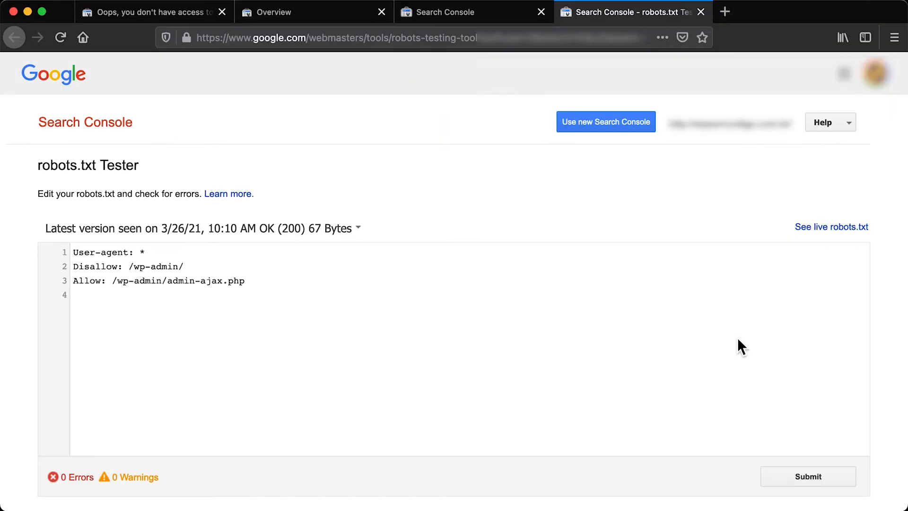
pyautogui.moveTo(484, 195)
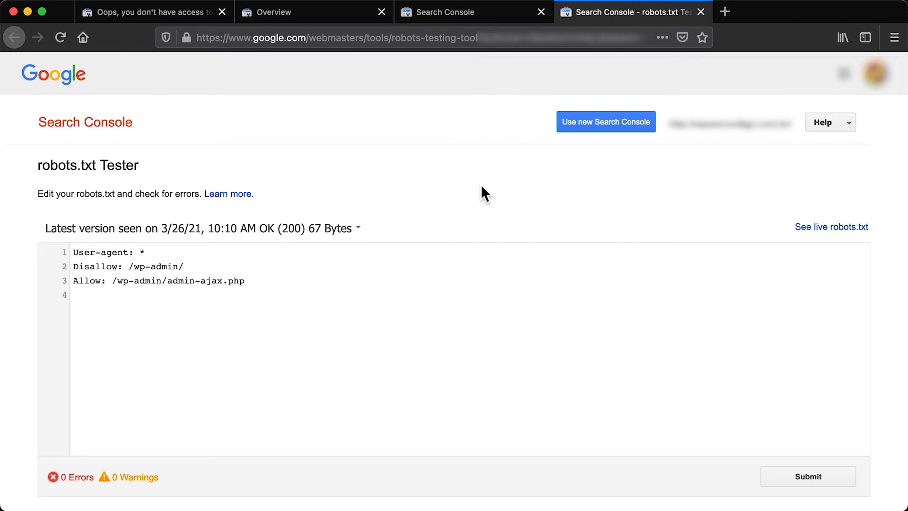
# Go to the Search Console overview and bring up help on legacy tools and reports
pyautogui.click(604, 122)
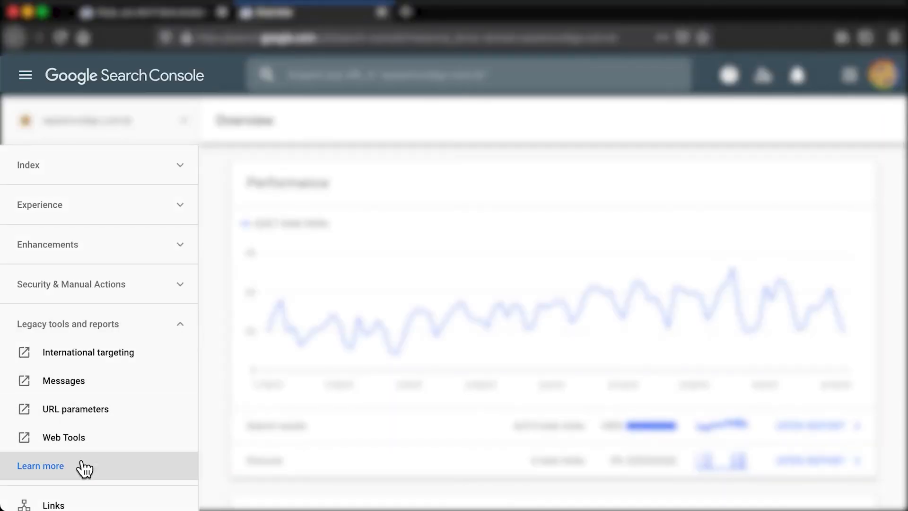
pyautogui.click(40, 466)
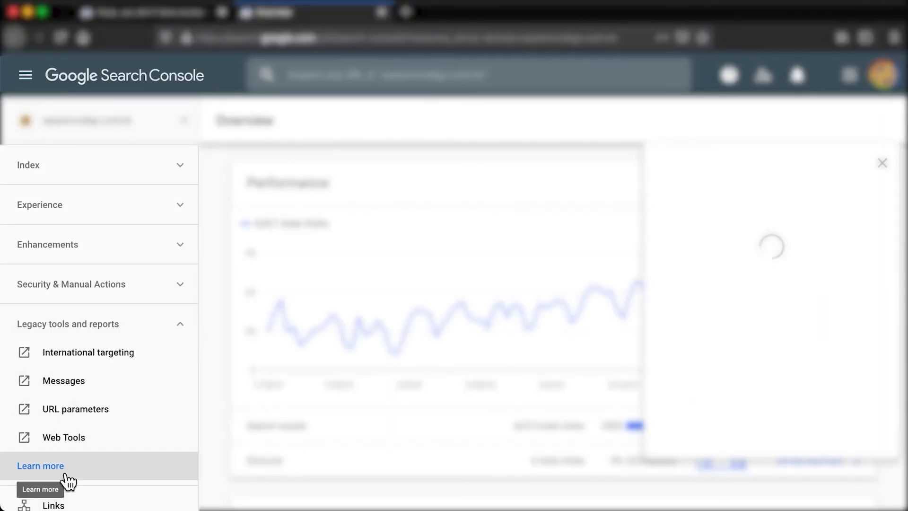
pyautogui.click(40, 465)
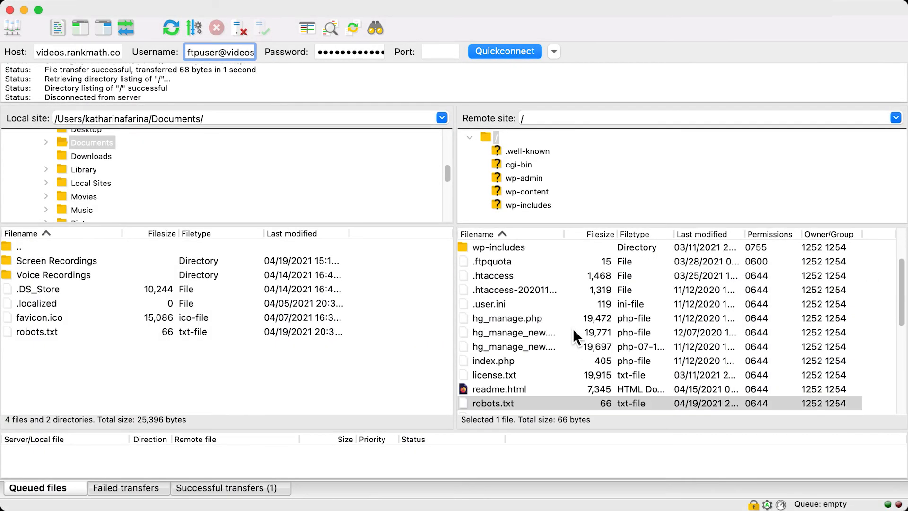
# Delete the server's 66-byte robots.txt from the site root folder
pyautogui.scroll(-3)
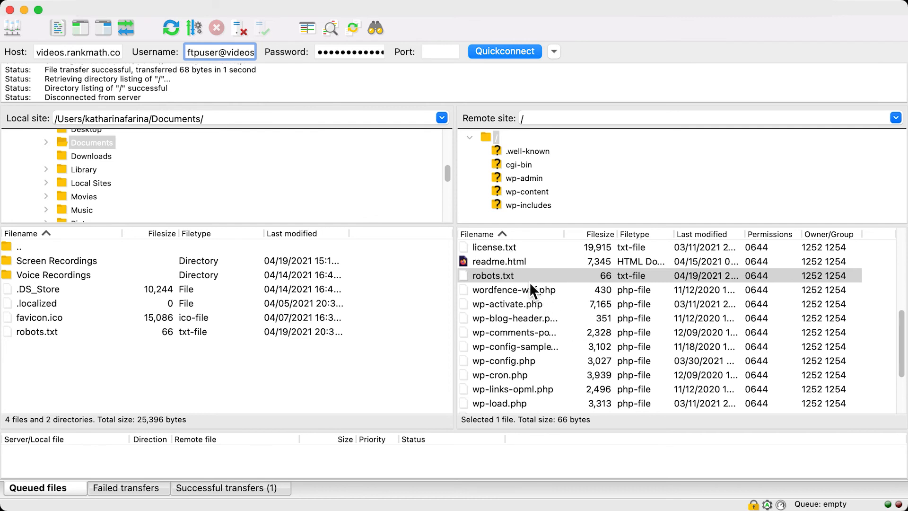
pyautogui.rightClick(493, 275)
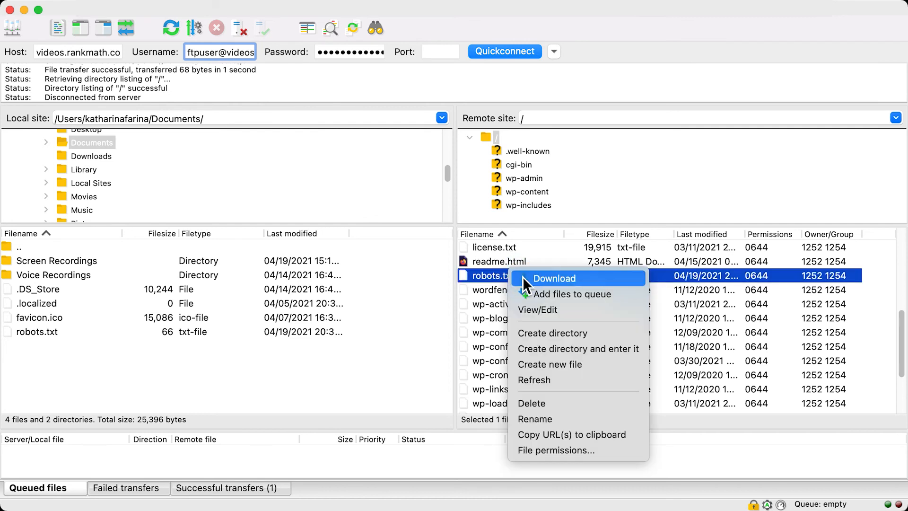
pyautogui.moveTo(593, 402)
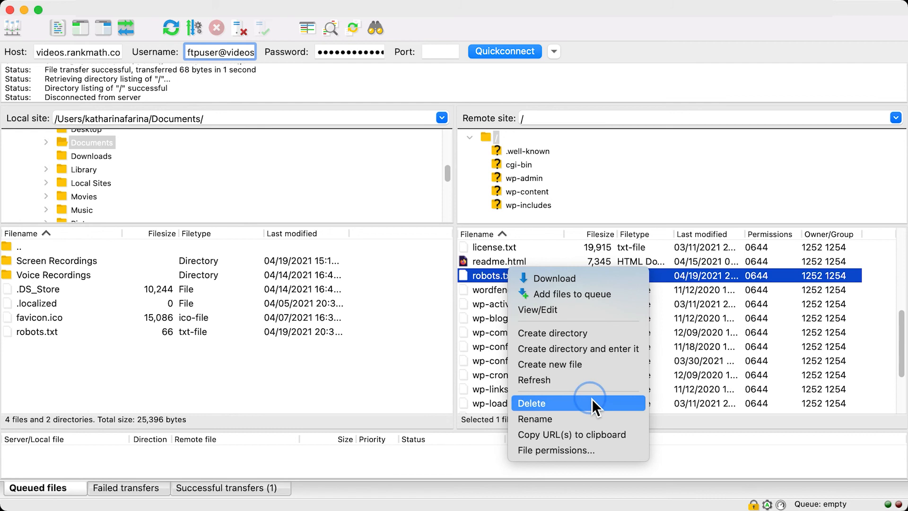
pyautogui.click(530, 403)
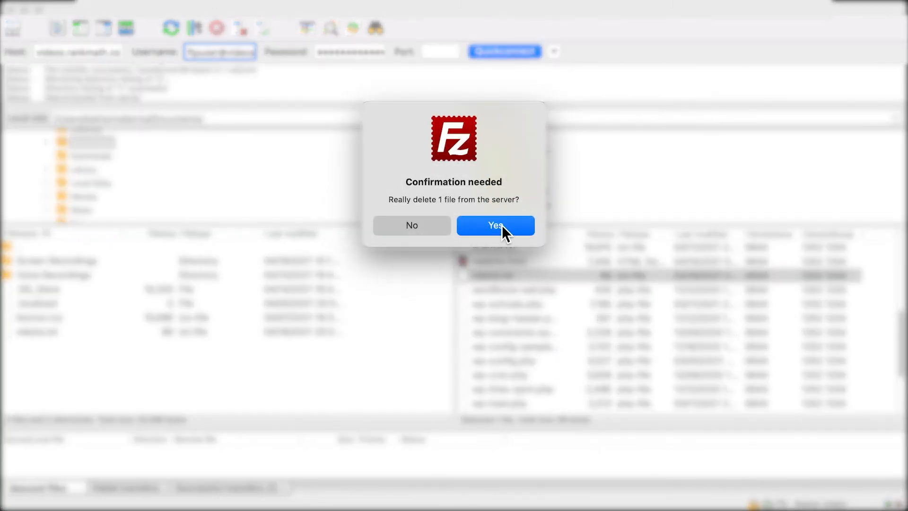